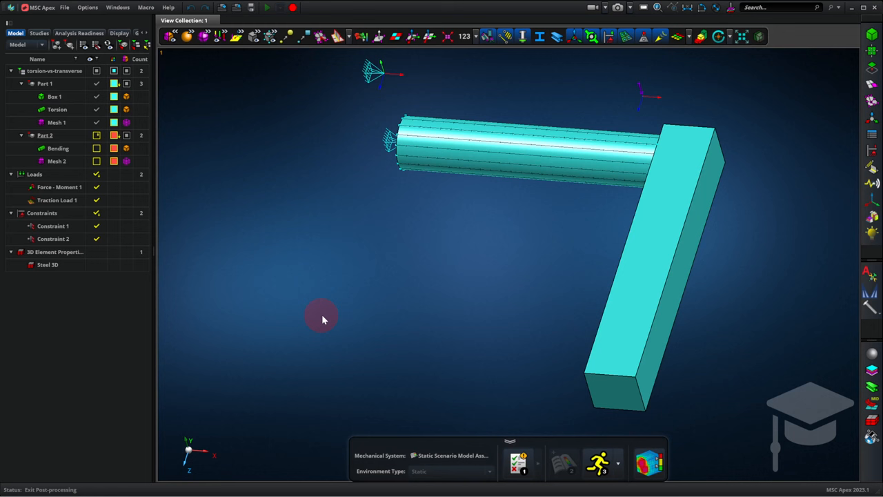
Review Constraint 2, then hide the square bar Box 1 so only the two rods remain visible.
left_click(53, 237)
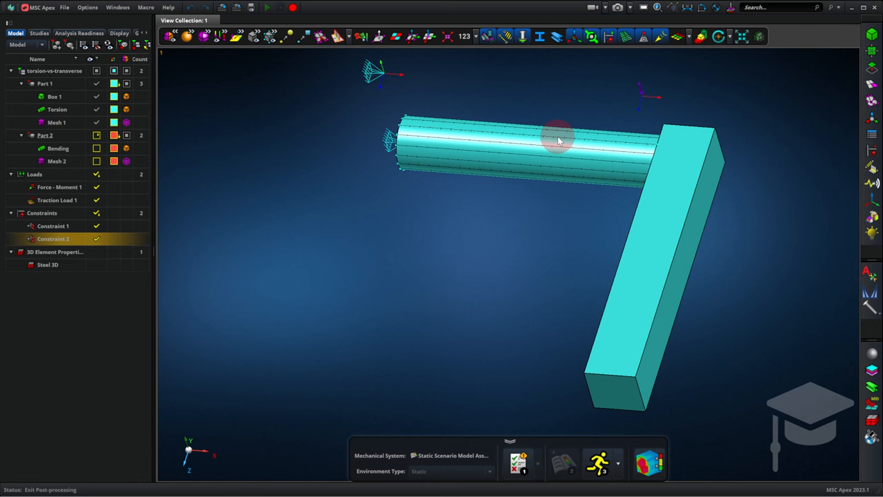
left_click(698, 135)
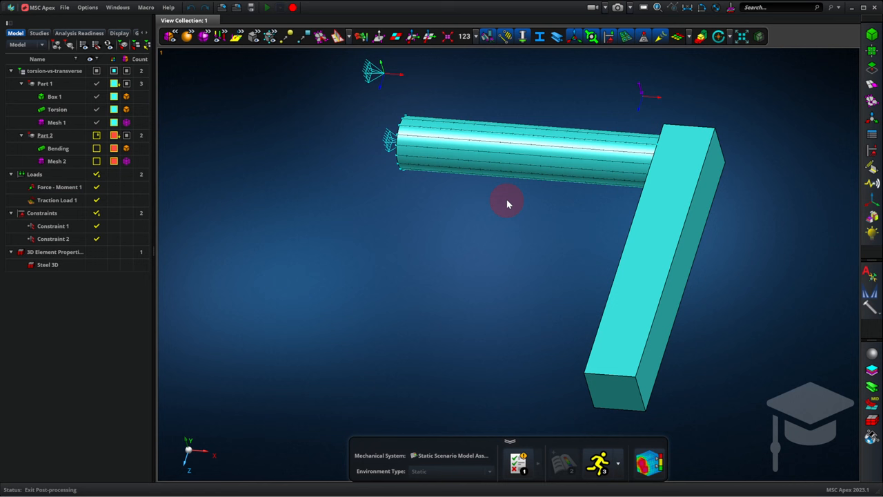
mouse_move(477, 185)
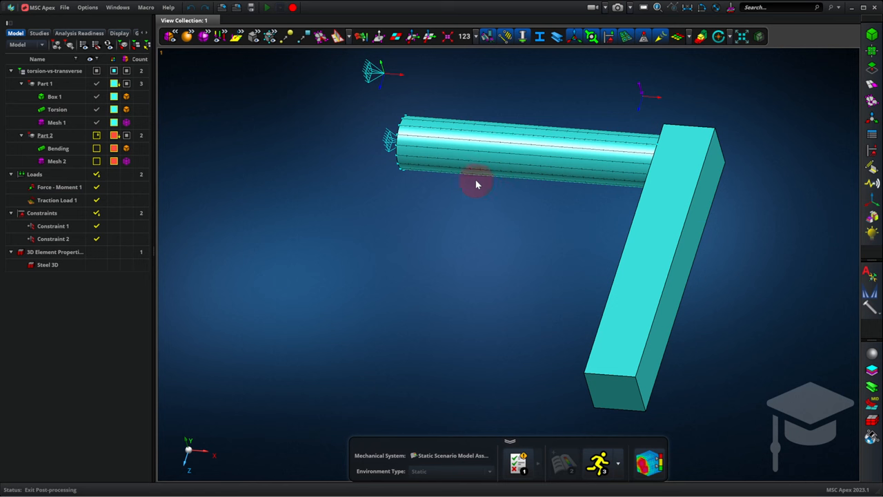
left_click(56, 97)
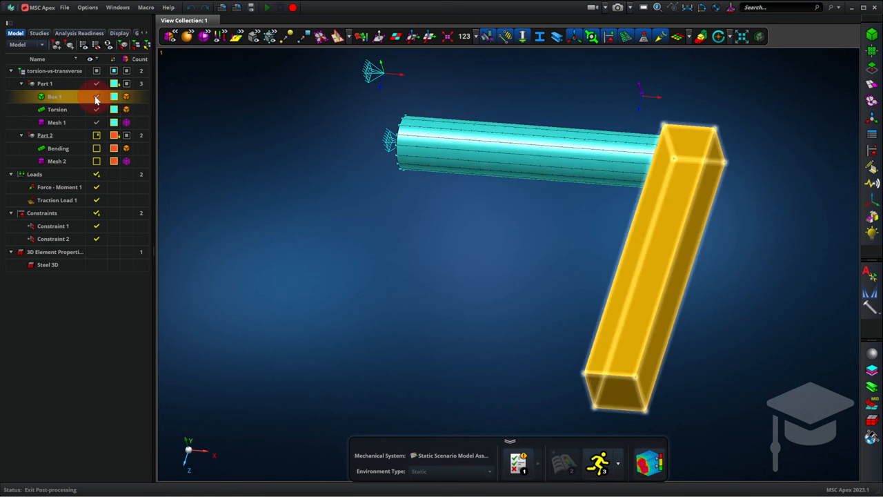
left_click(96, 136)
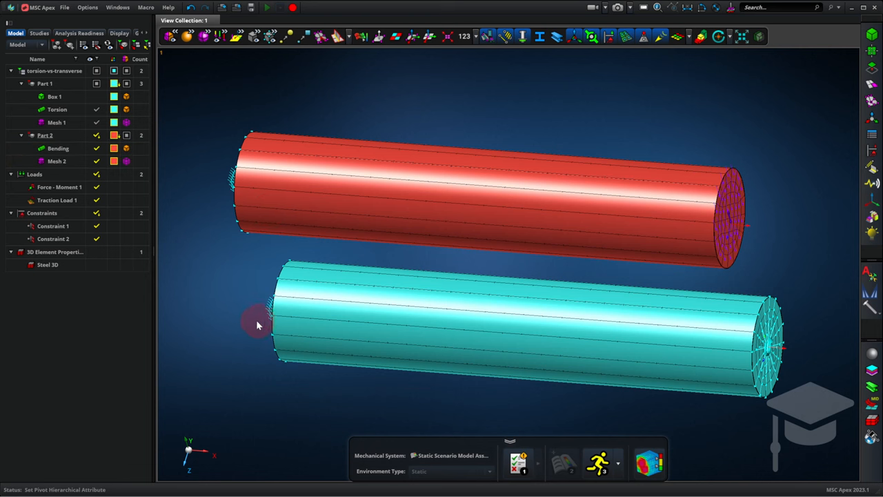
left_click(56, 109)
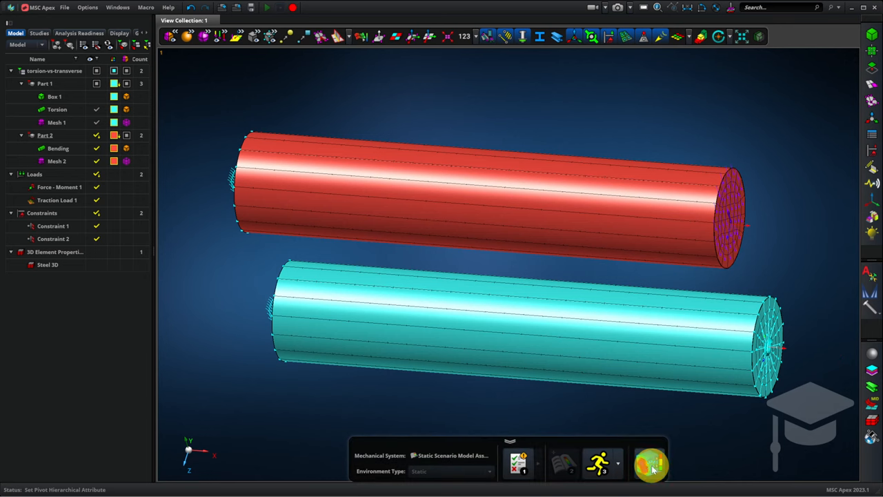
Bring up the solved Von Mises stress results on both rods.
left_click(651, 466)
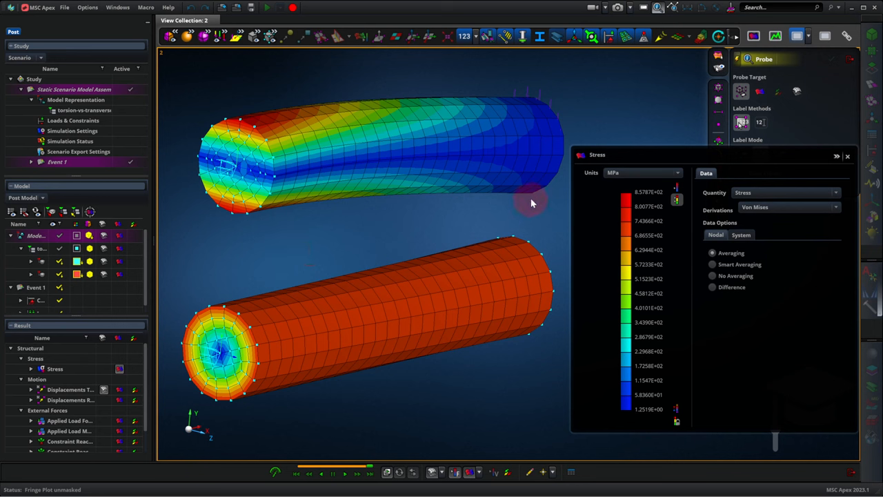
mouse_move(535, 198)
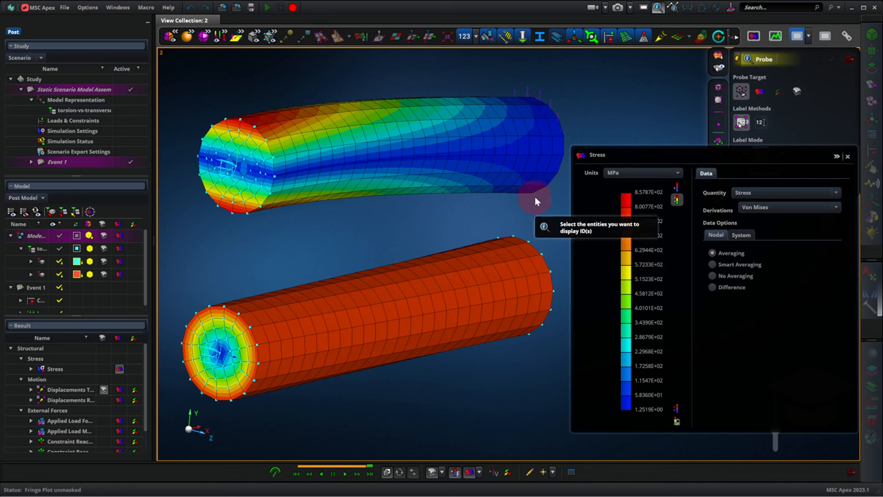
mouse_move(563, 126)
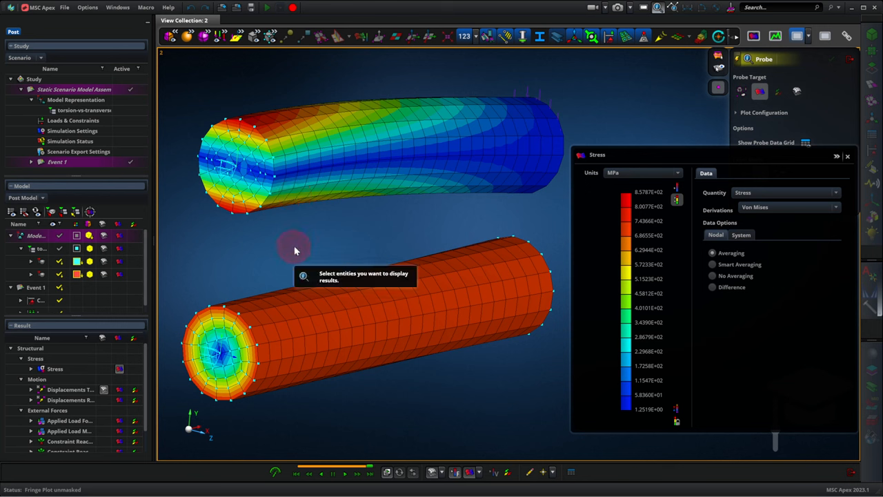
mouse_move(301, 251)
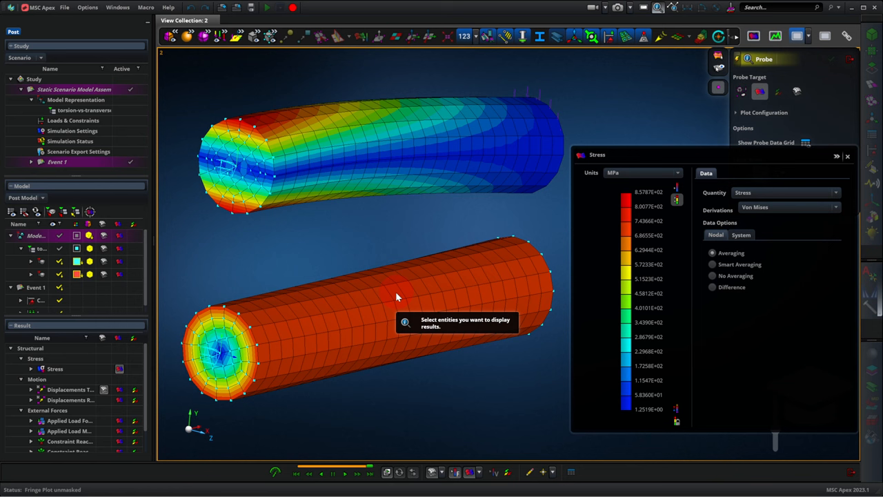
mouse_move(301, 223)
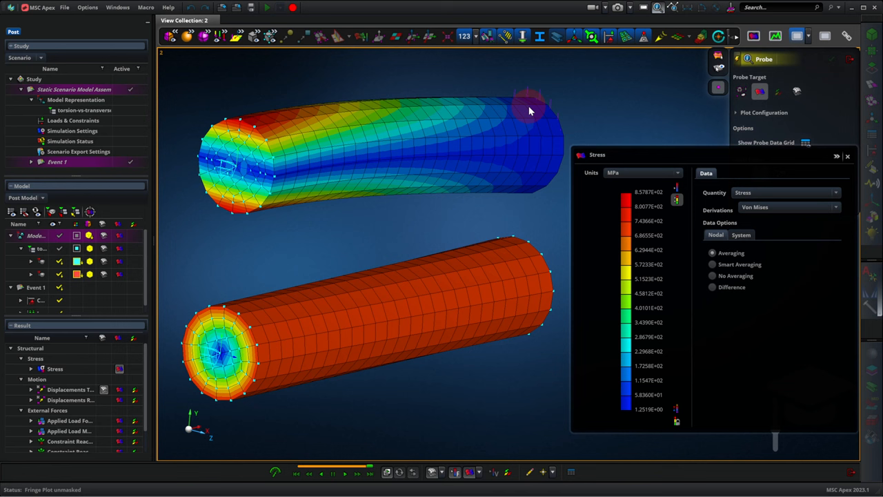
mouse_move(556, 174)
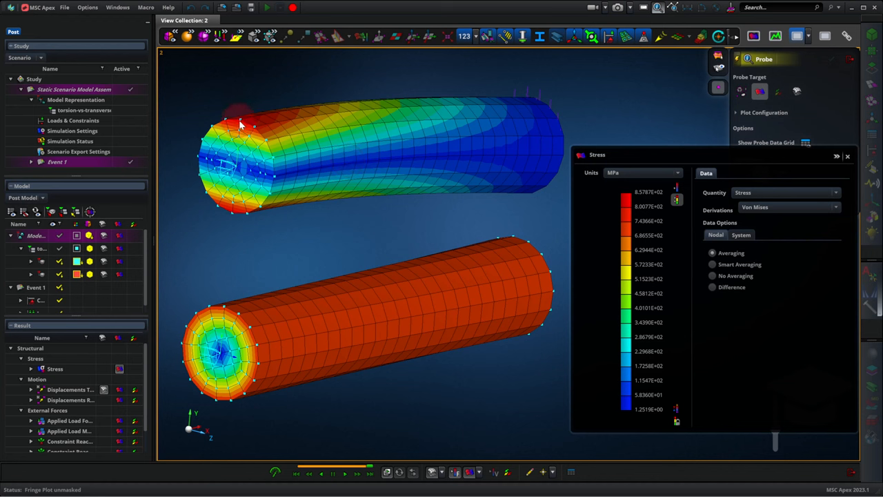
mouse_move(240, 124)
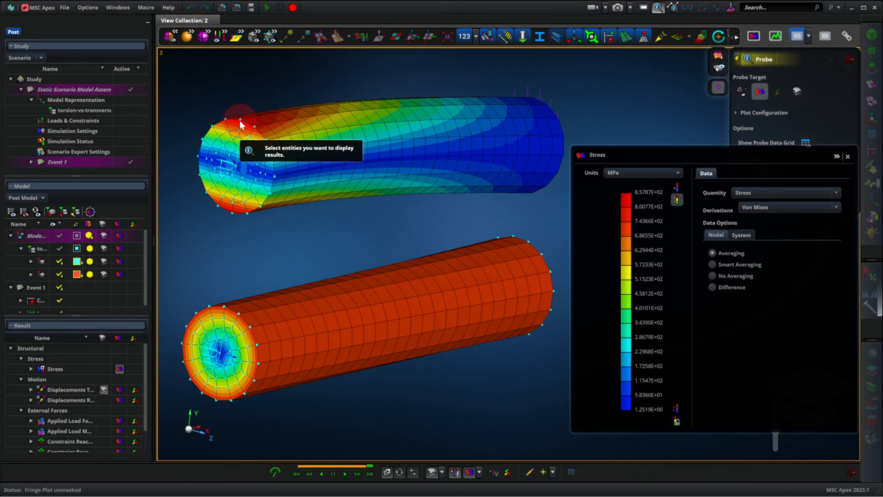
Probe Von Mises stress at two nodes near the upper rod's left end.
left_click(240, 124)
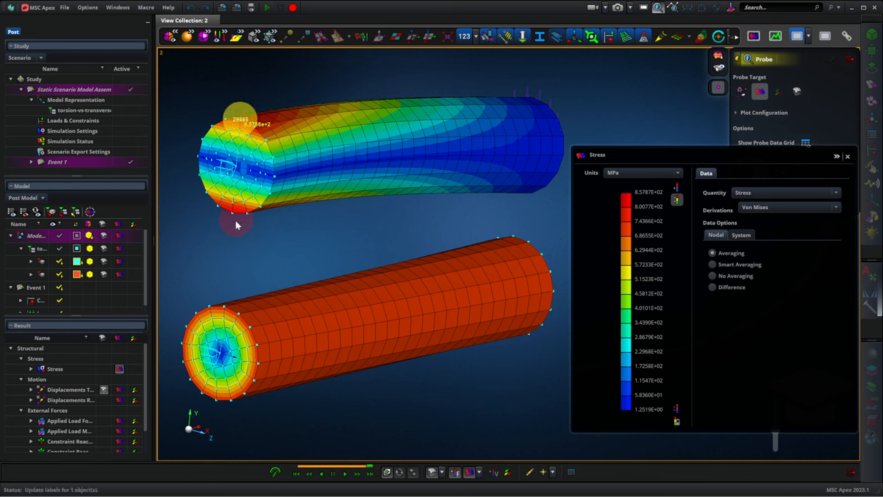
mouse_move(238, 220)
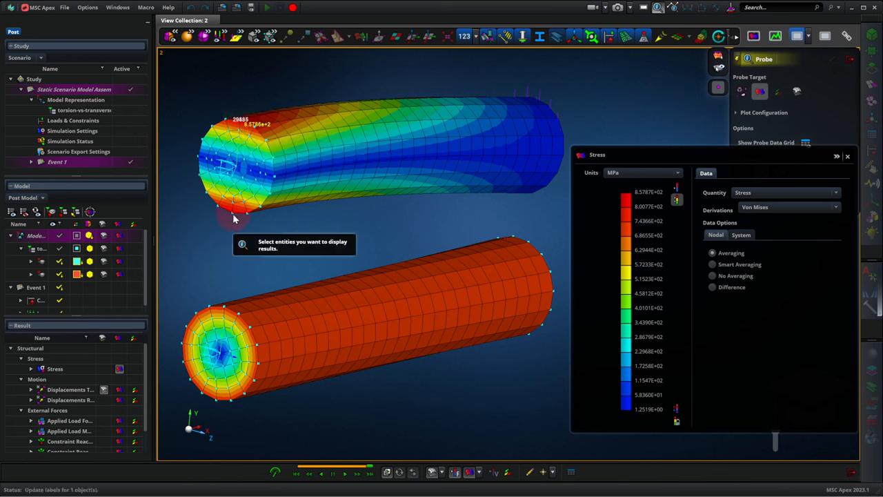
left_click(237, 178)
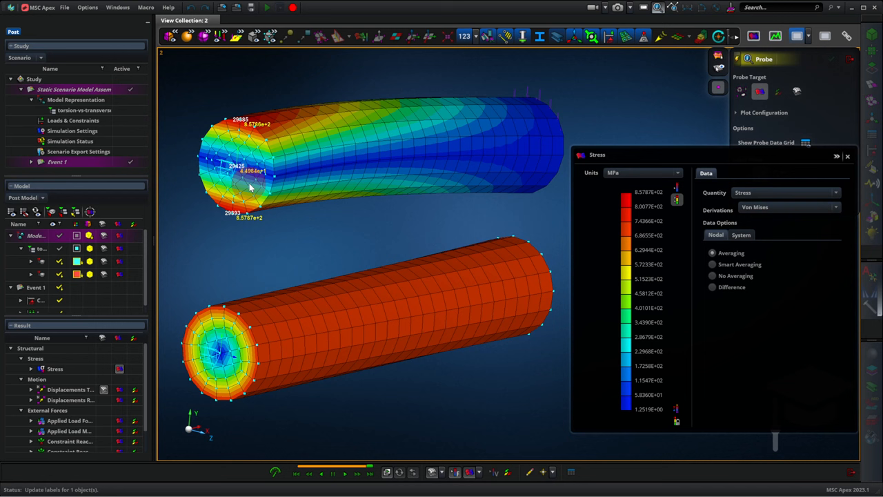
mouse_move(251, 178)
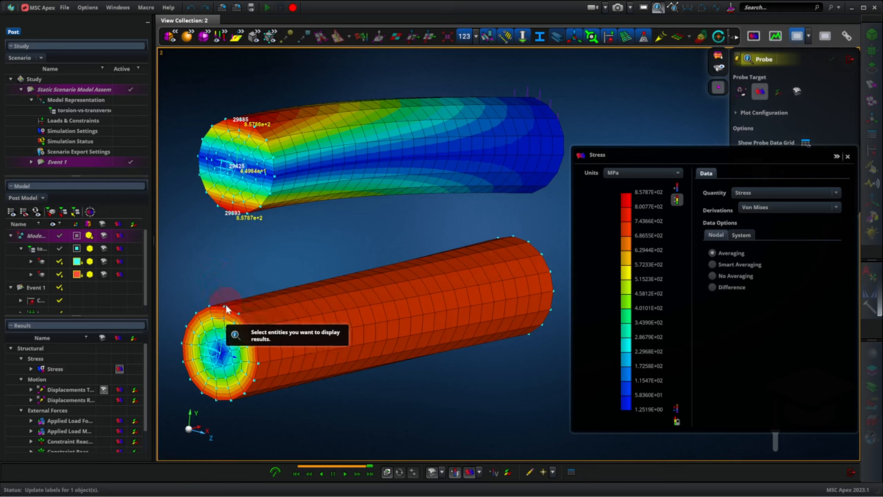
Probe the Von Mises stress at a node on the lower rod's end edge.
left_click(223, 317)
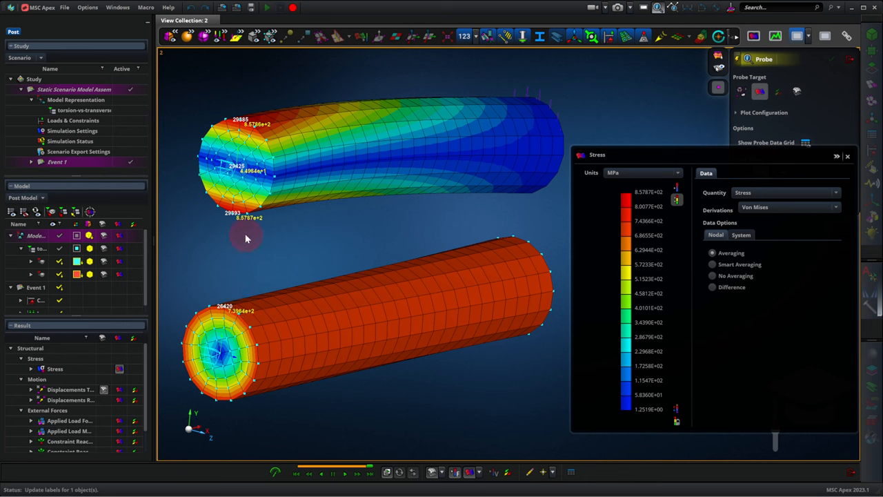
mouse_move(262, 223)
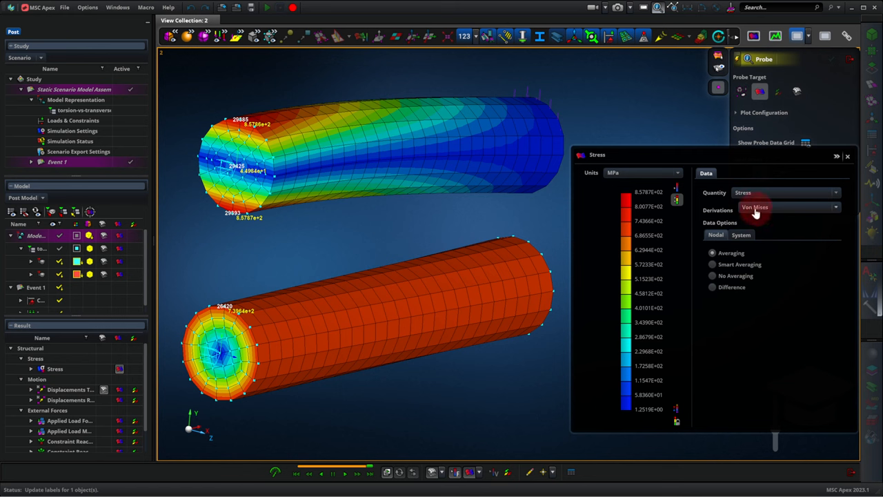
mouse_move(756, 210)
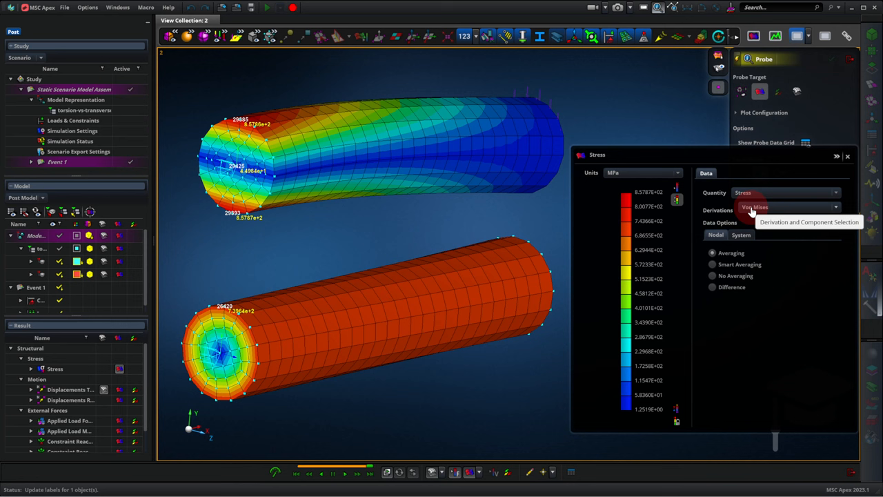
mouse_move(781, 211)
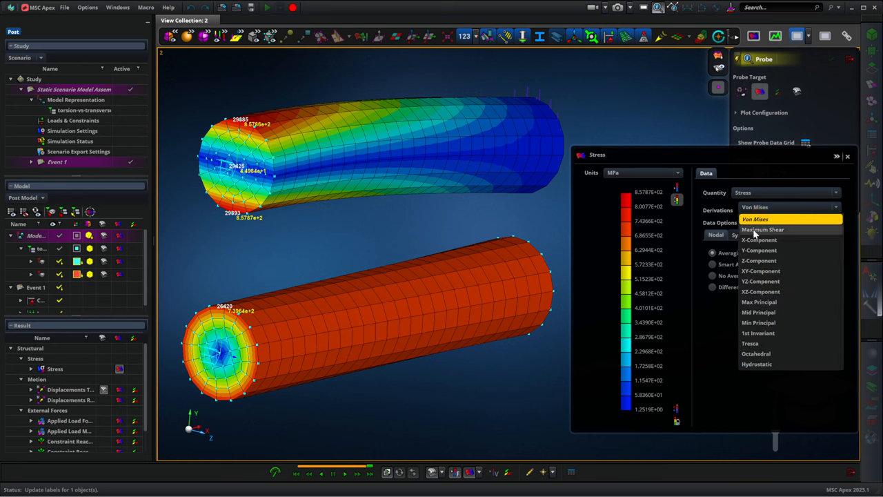
Switch the stress quantity to Maximum Shear, then to the XY component.
left_click(762, 229)
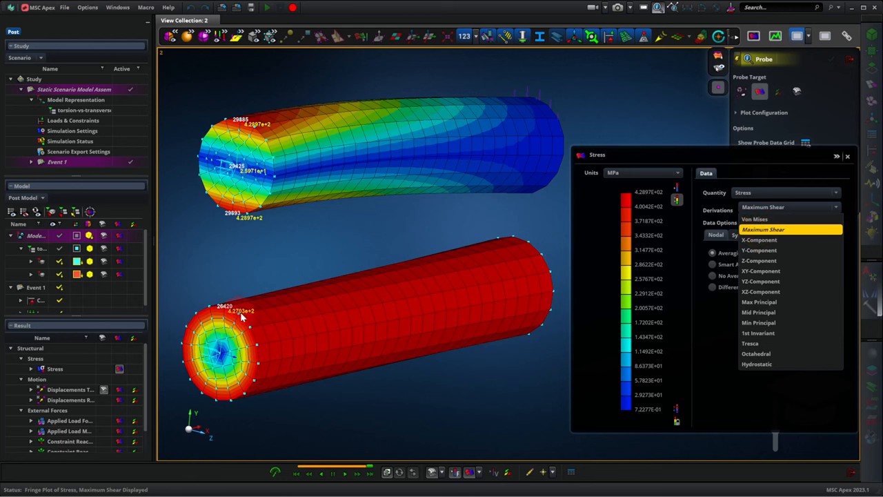
mouse_move(237, 320)
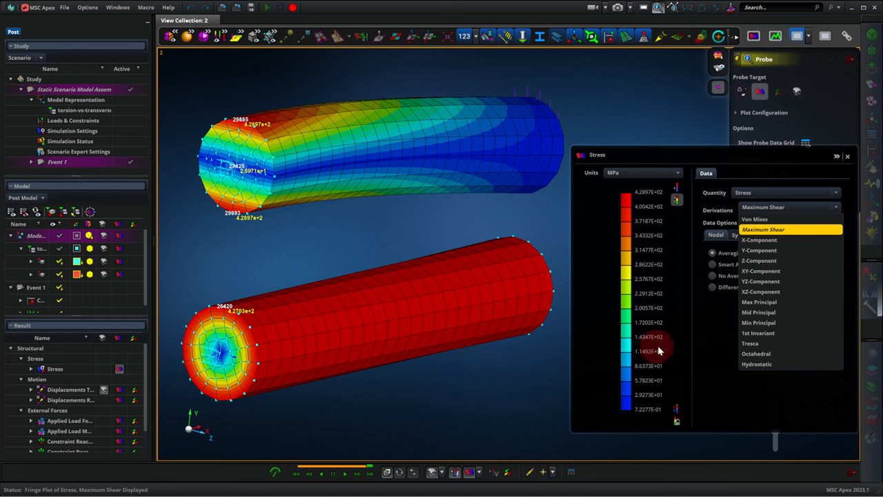
mouse_move(759, 271)
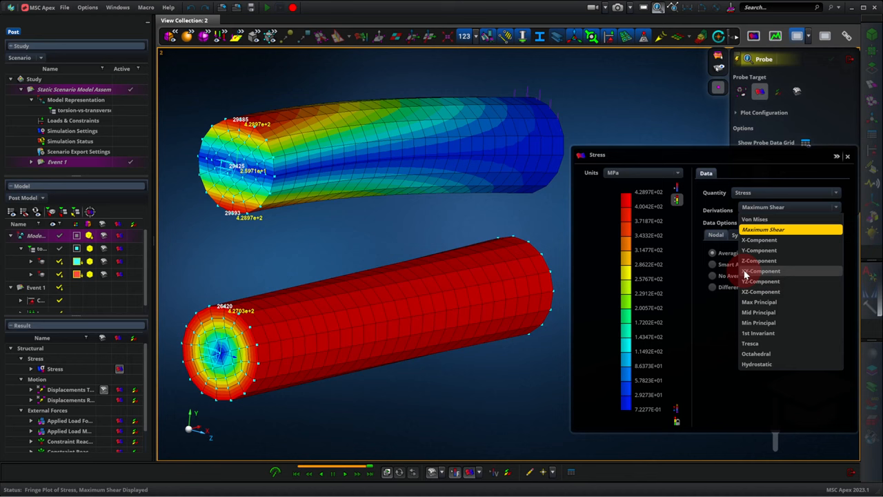
left_click(762, 271)
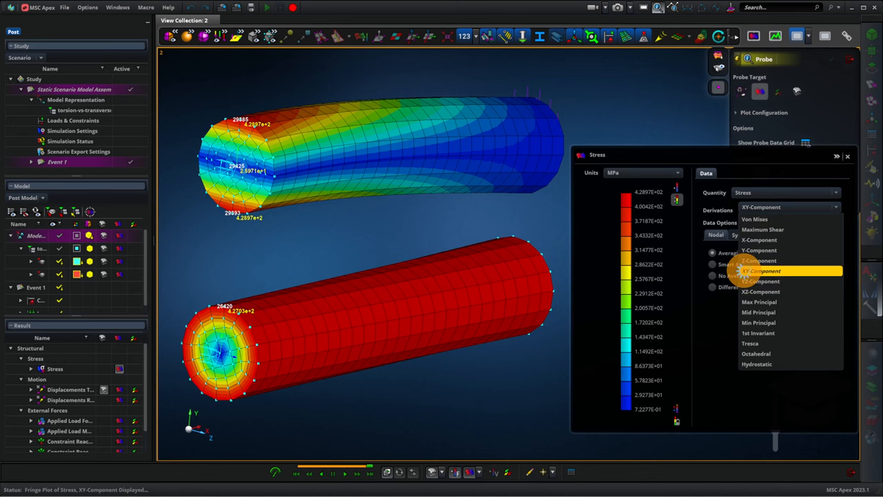
Reopen the stress Quantity list with the XY-component fringe displayed.
left_click(762, 270)
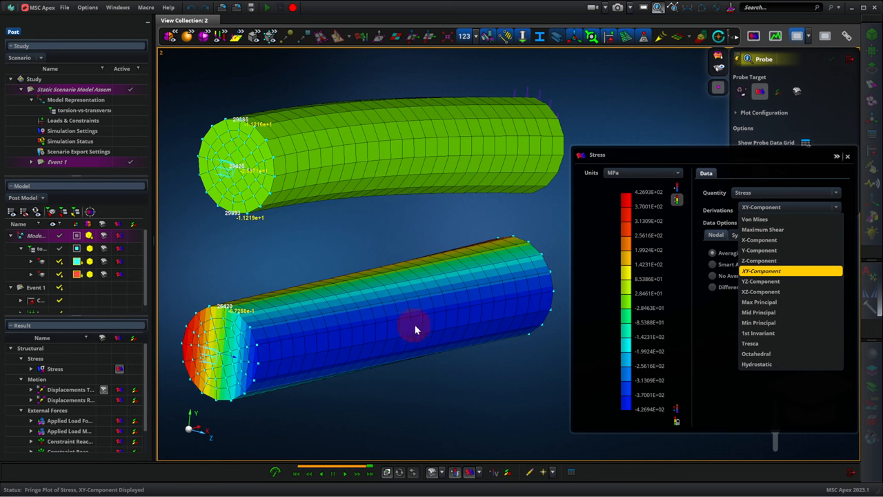
mouse_move(491, 306)
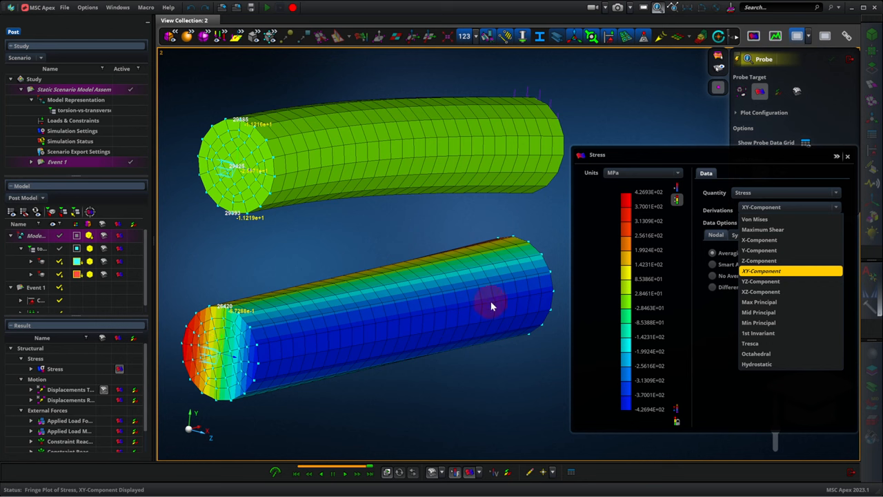
mouse_move(495, 312)
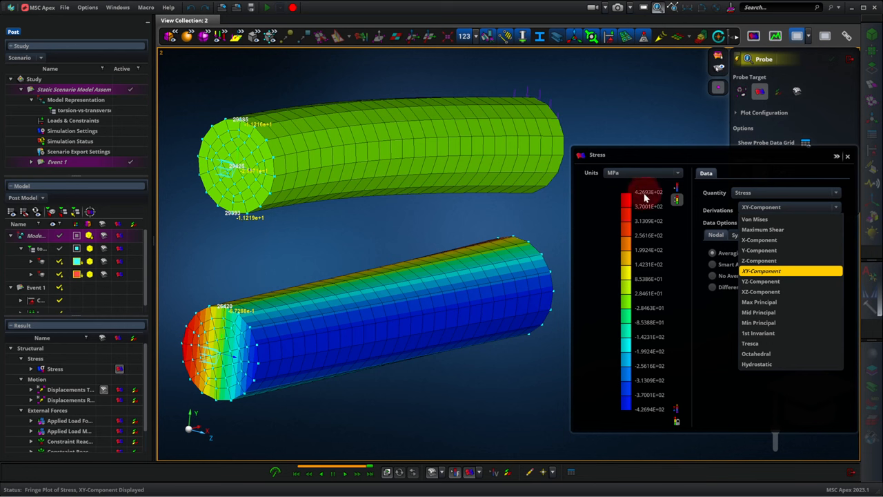
Narrow the XY-component legend range to about ±10 to reveal end-face variation.
left_click(762, 270)
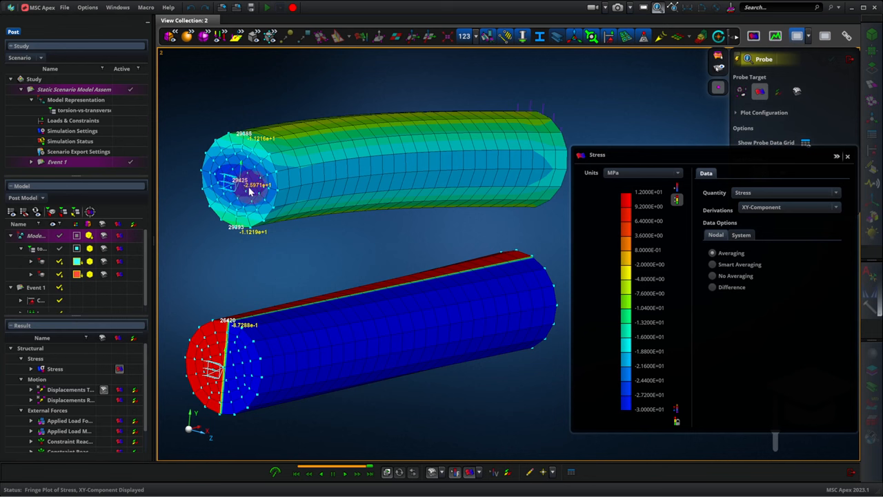
mouse_move(251, 193)
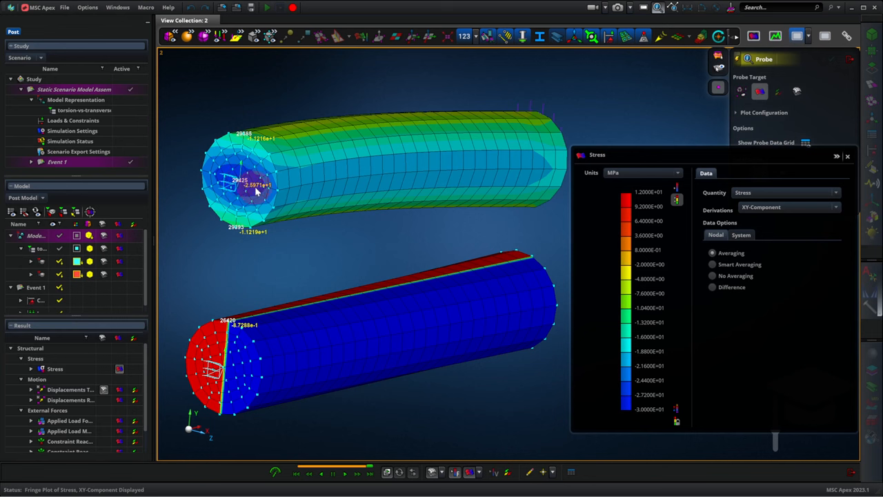
mouse_move(249, 188)
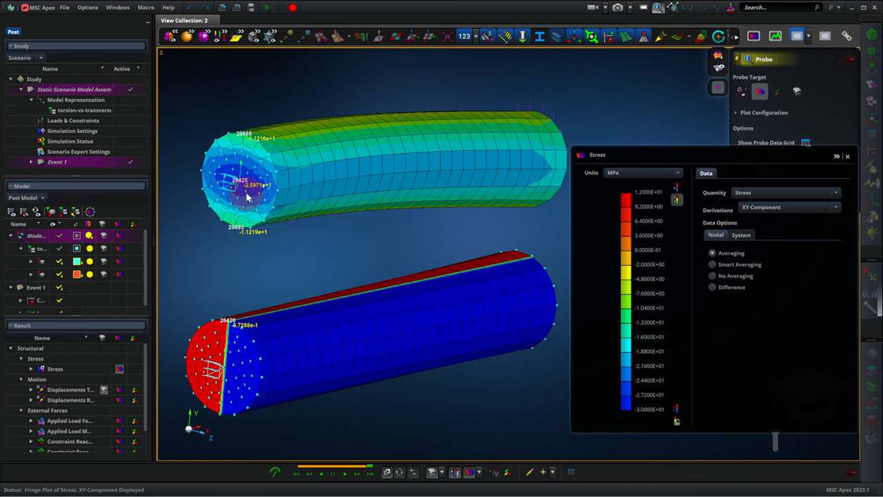
mouse_move(237, 187)
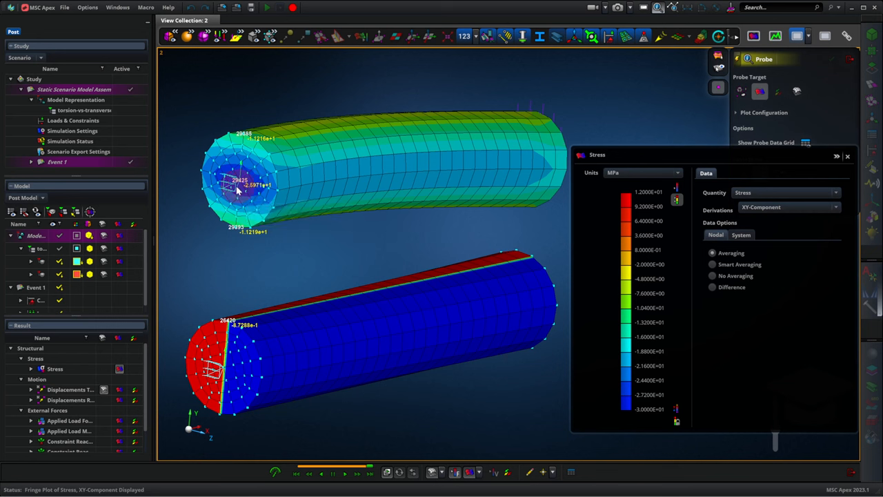
mouse_move(251, 196)
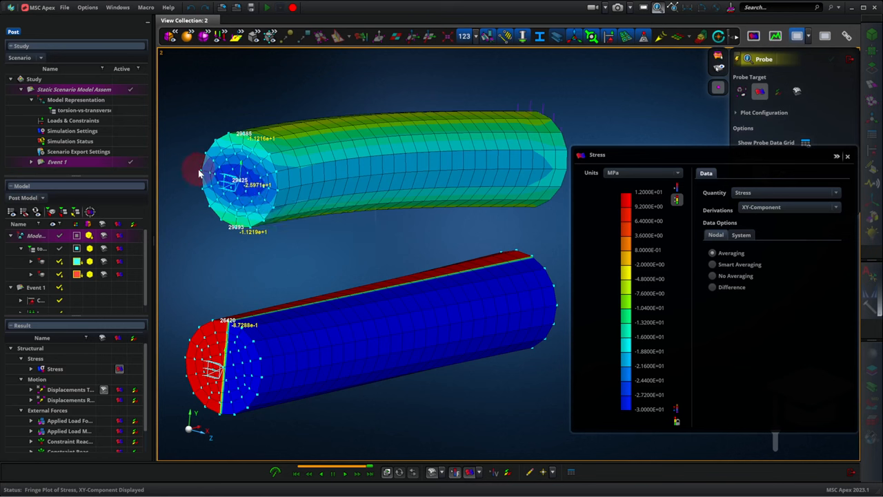
mouse_move(277, 193)
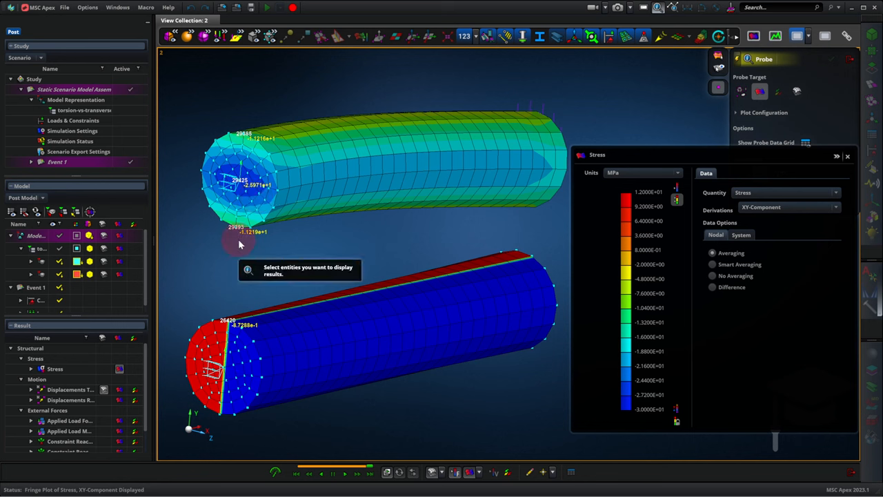
mouse_move(345, 249)
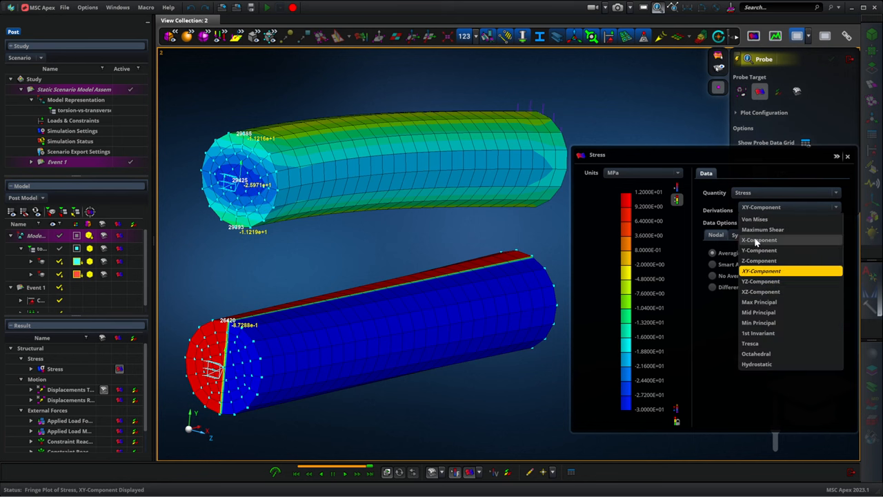
Switch the fringe to the X stress component, legend spanning about ±850.
left_click(758, 240)
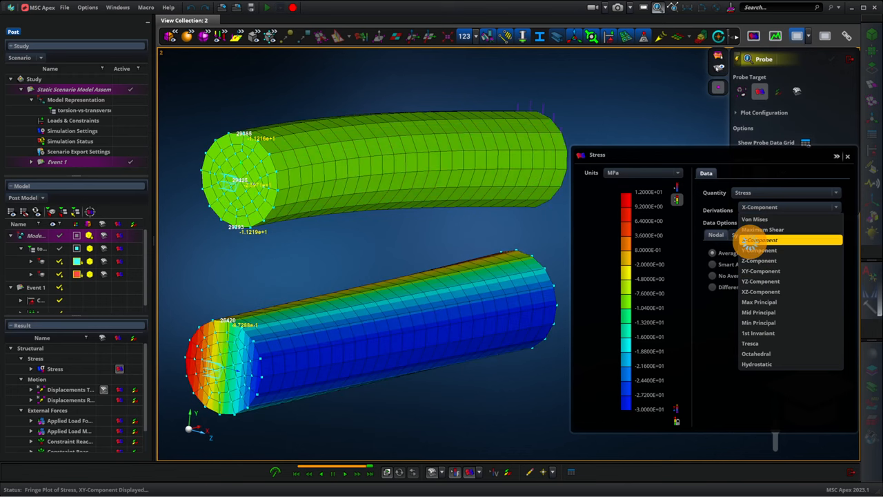
left_click(759, 240)
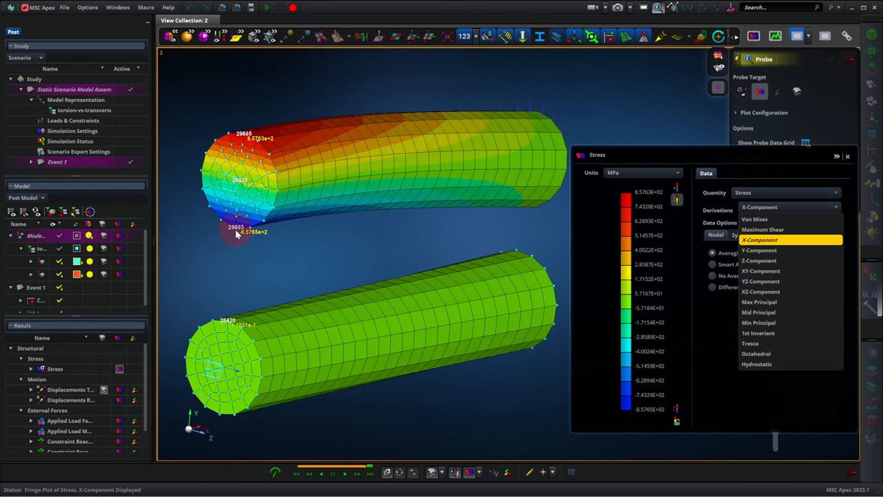
mouse_move(247, 240)
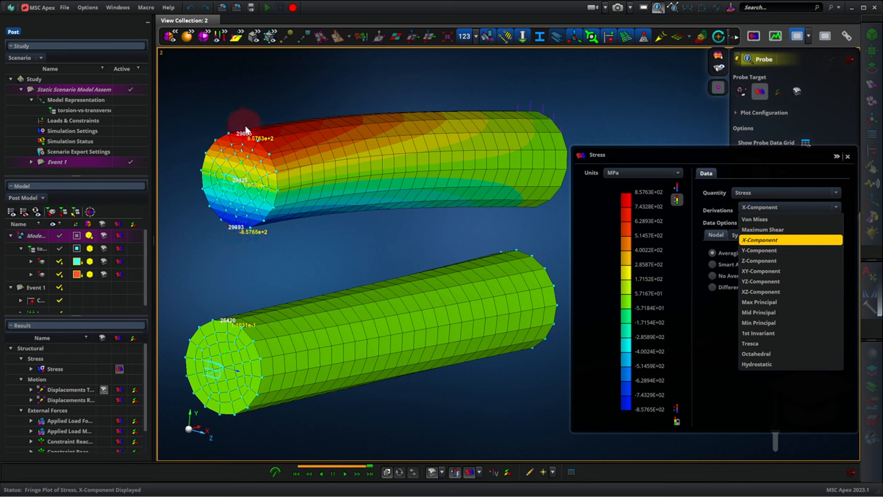
mouse_move(290, 260)
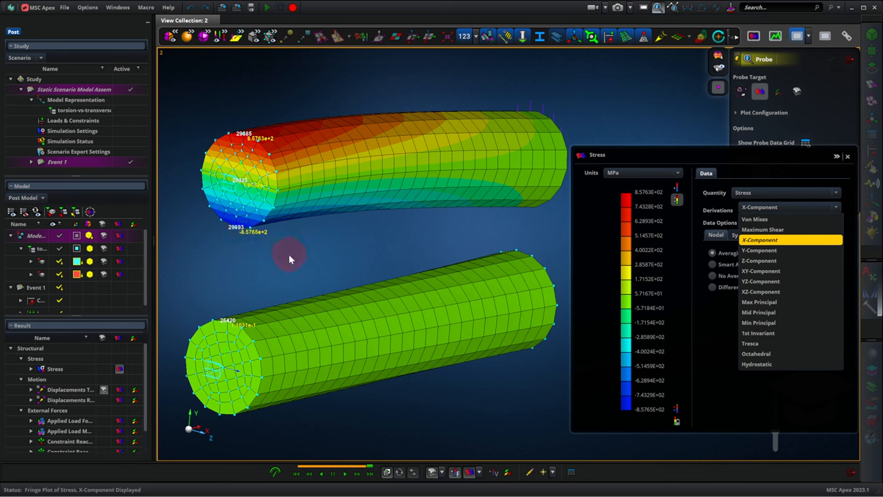
mouse_move(285, 257)
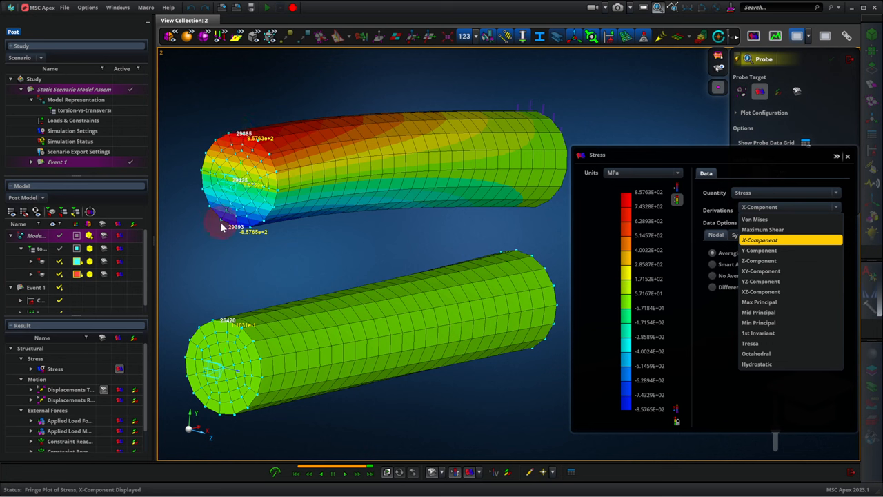
mouse_move(232, 232)
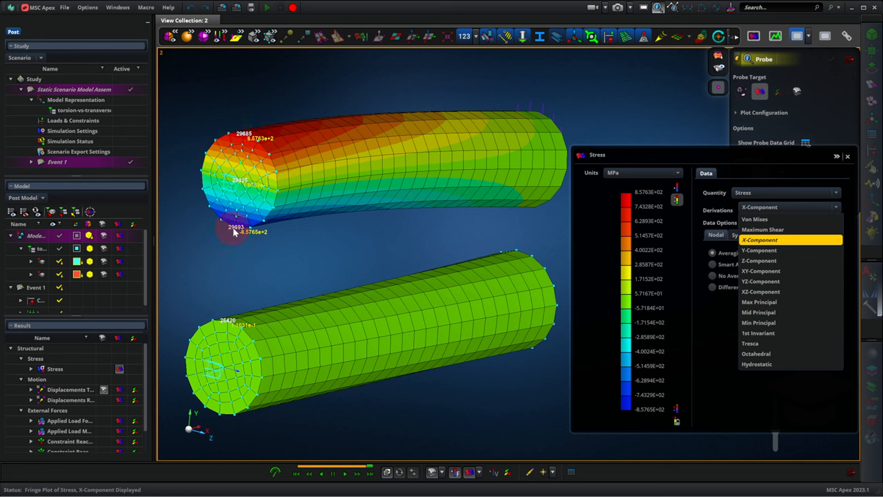